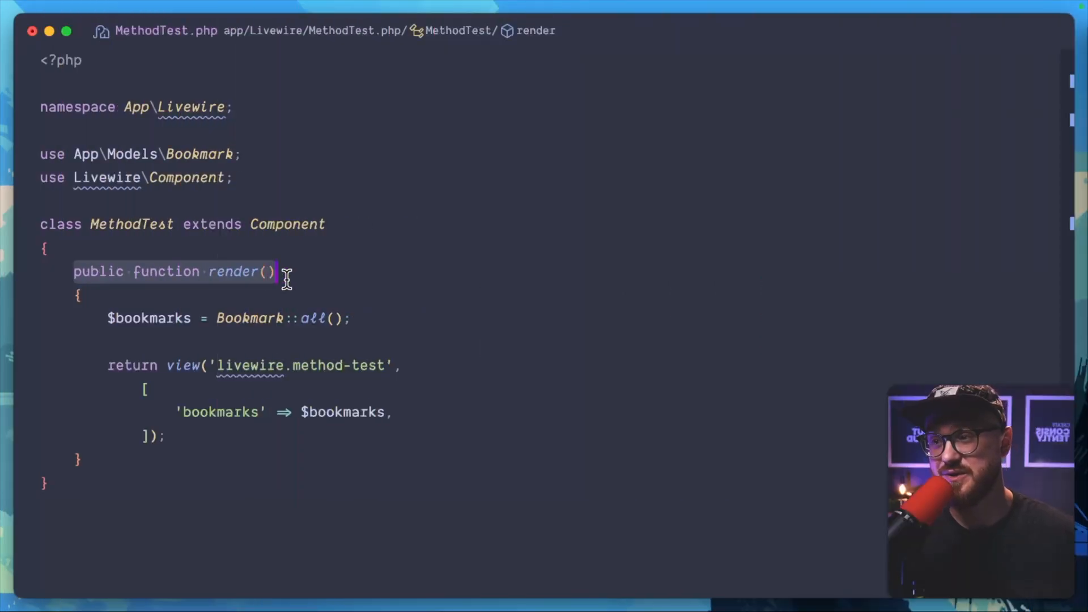
pyautogui.moveTo(246, 360)
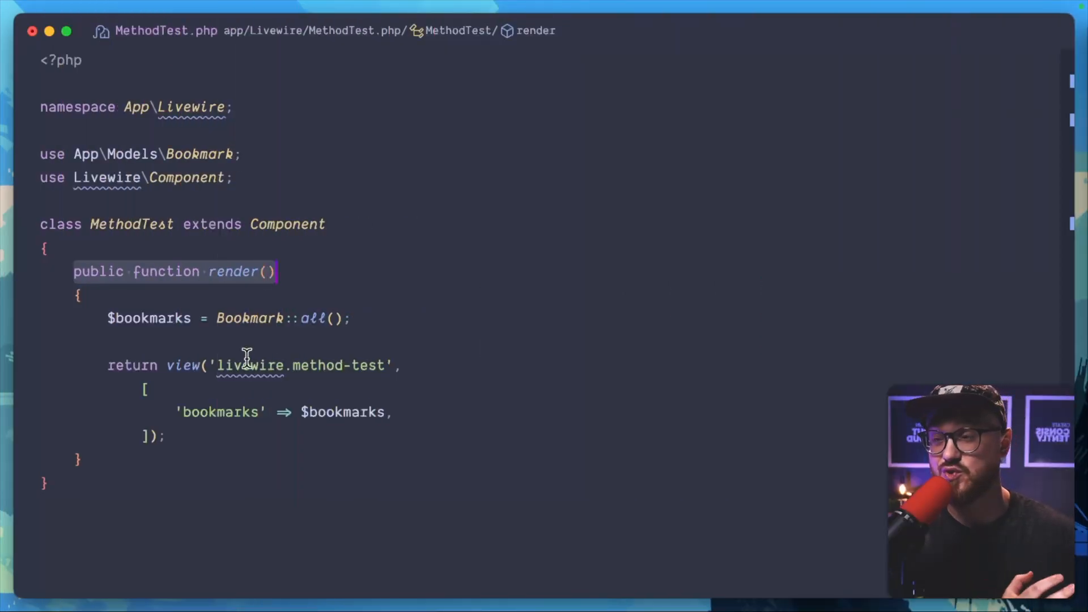
# - Add a public submit() stub with a '// create a new bookmark' comment above render()
pyautogui.click(277, 366)
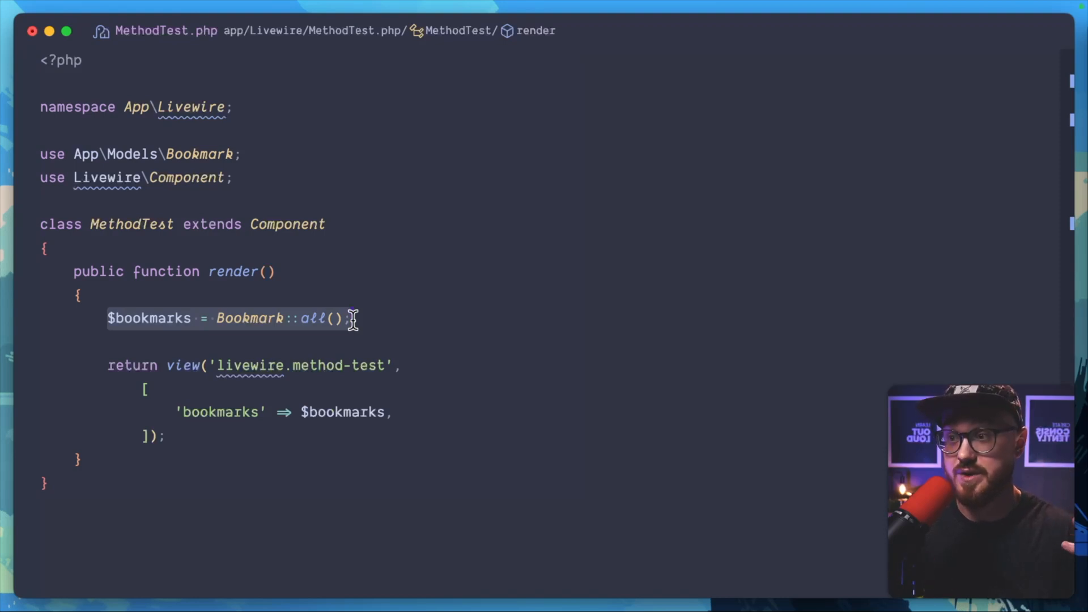
pyautogui.click(369, 250)
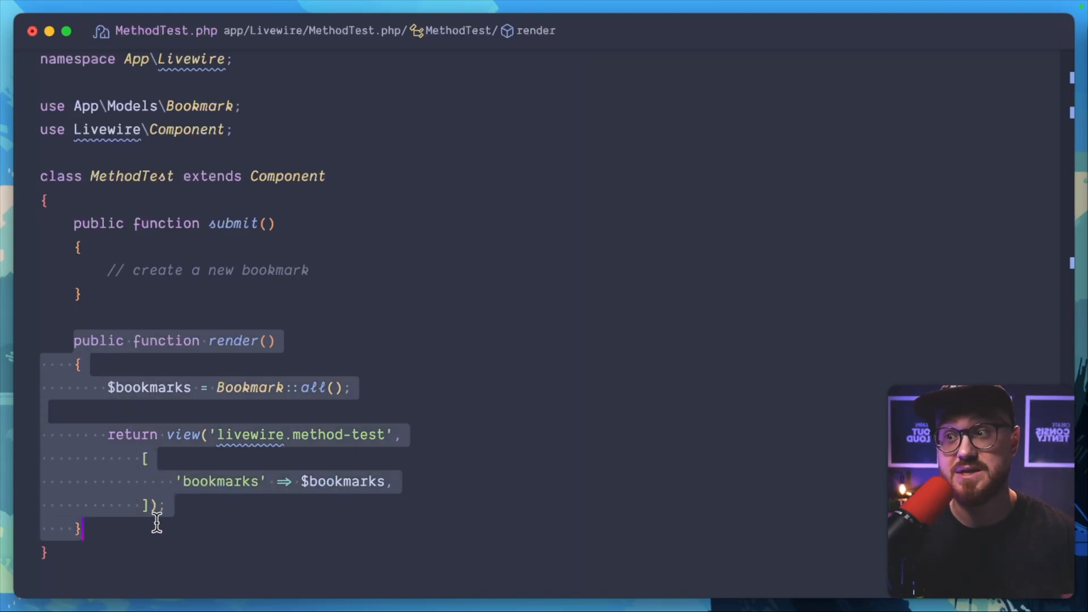
# - Rename submit() to mount() and reword its comment to '// set component properties'
pyautogui.click(213, 240)
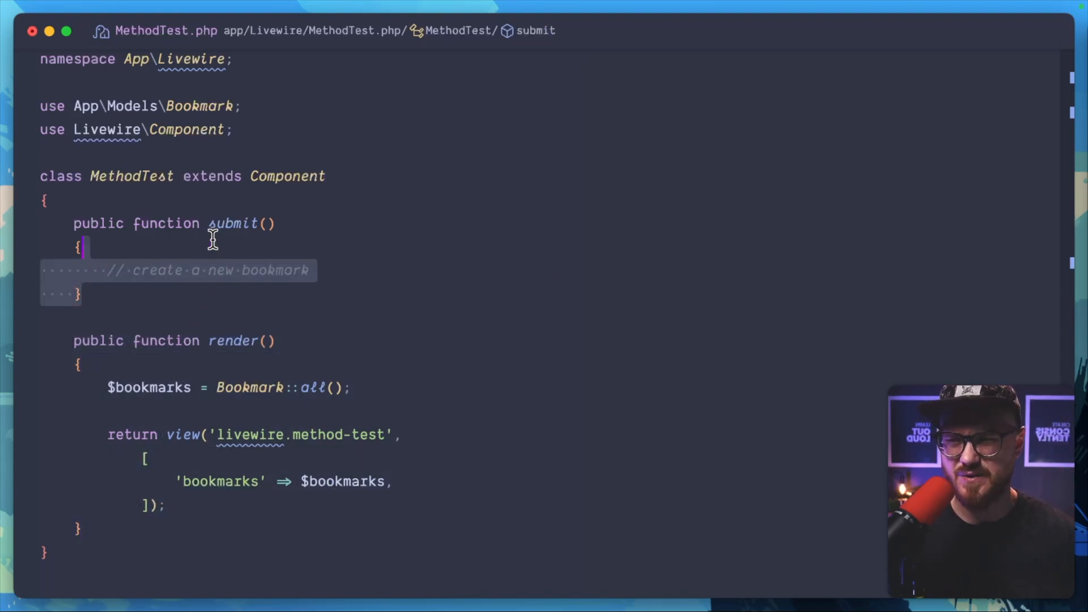
pyautogui.write('moun')
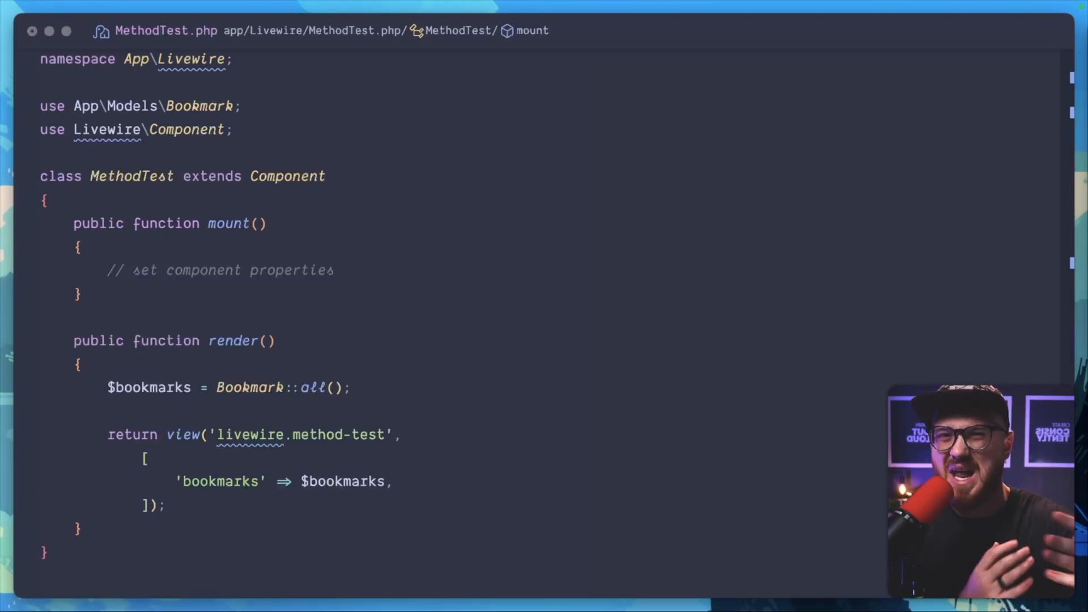
pyautogui.moveTo(490, 464)
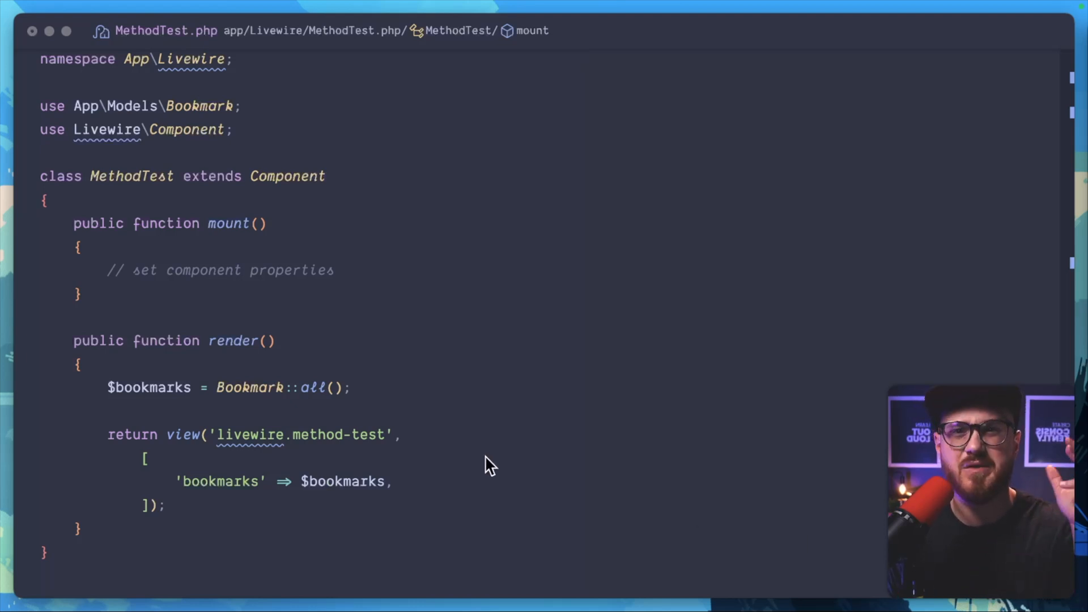
pyautogui.moveTo(477, 441)
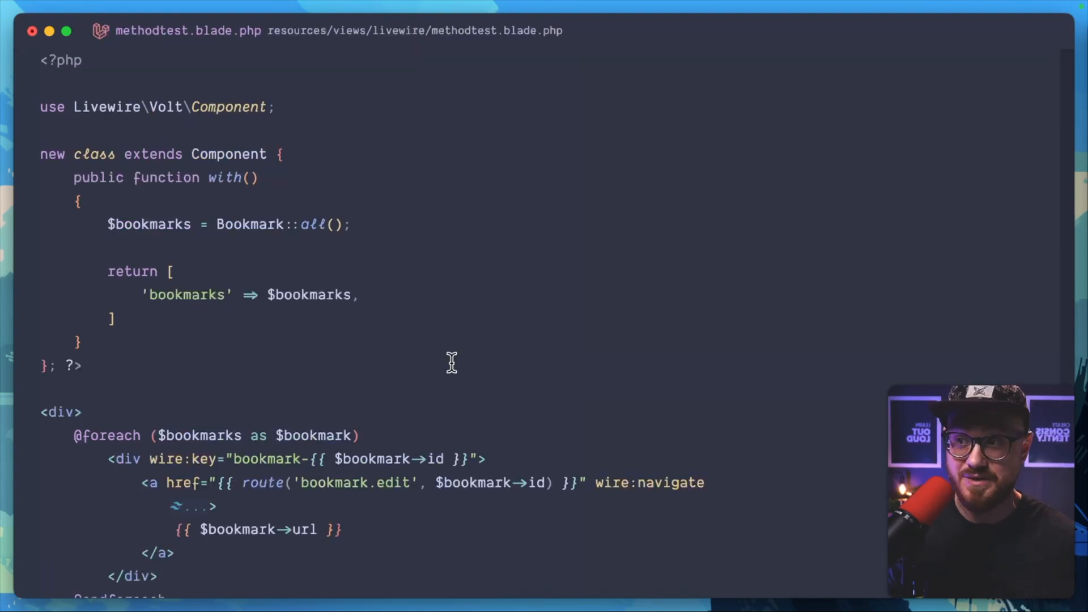
pyautogui.moveTo(200, 346)
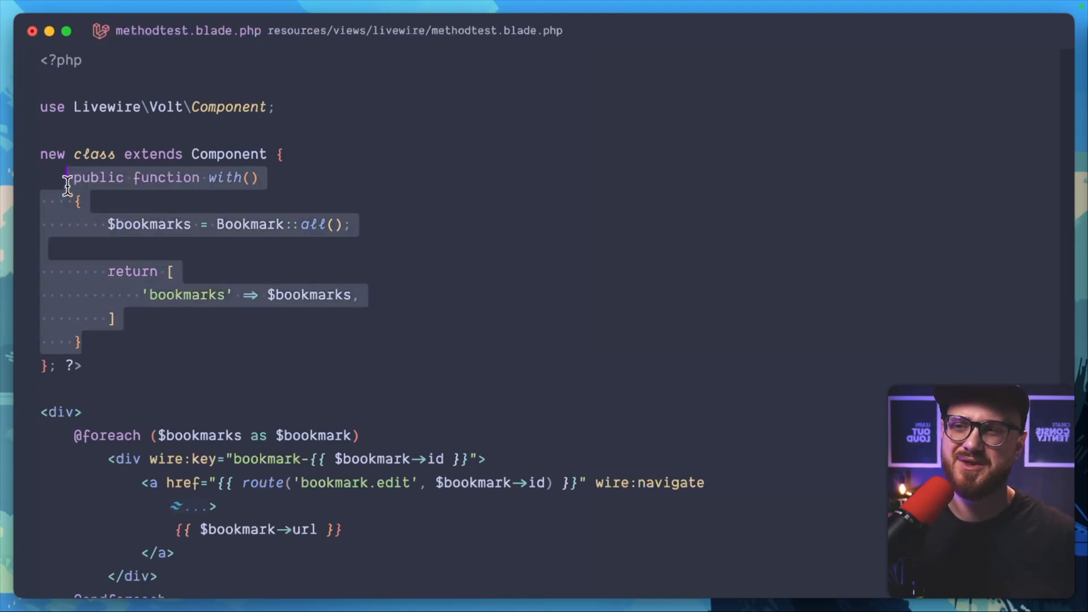
pyautogui.moveTo(257, 268)
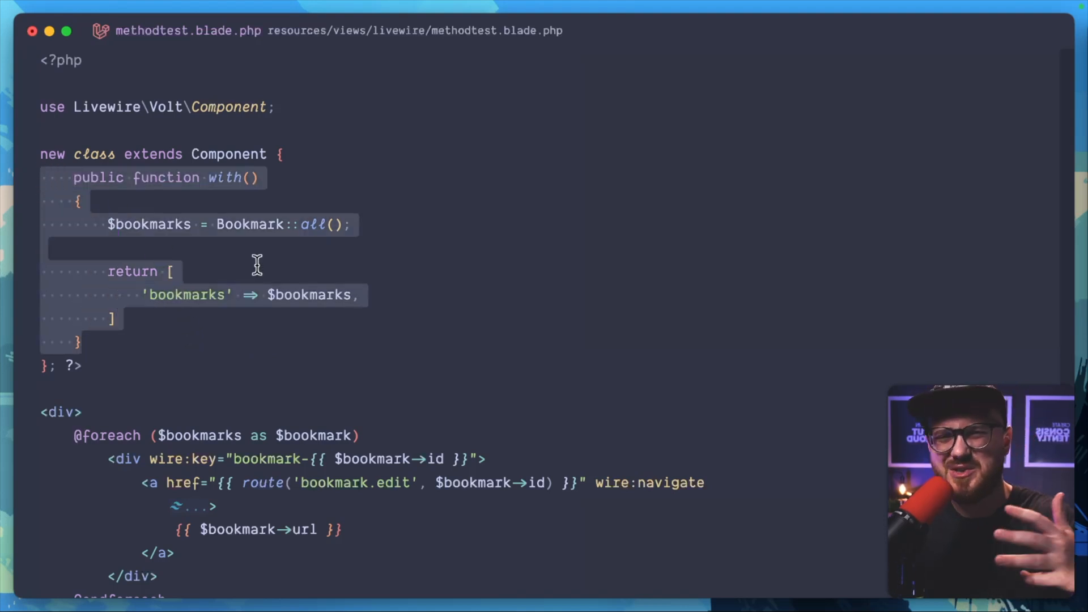
# - Select the with() method returning all bookmarks in methodtest.blade.php
pyautogui.click(271, 295)
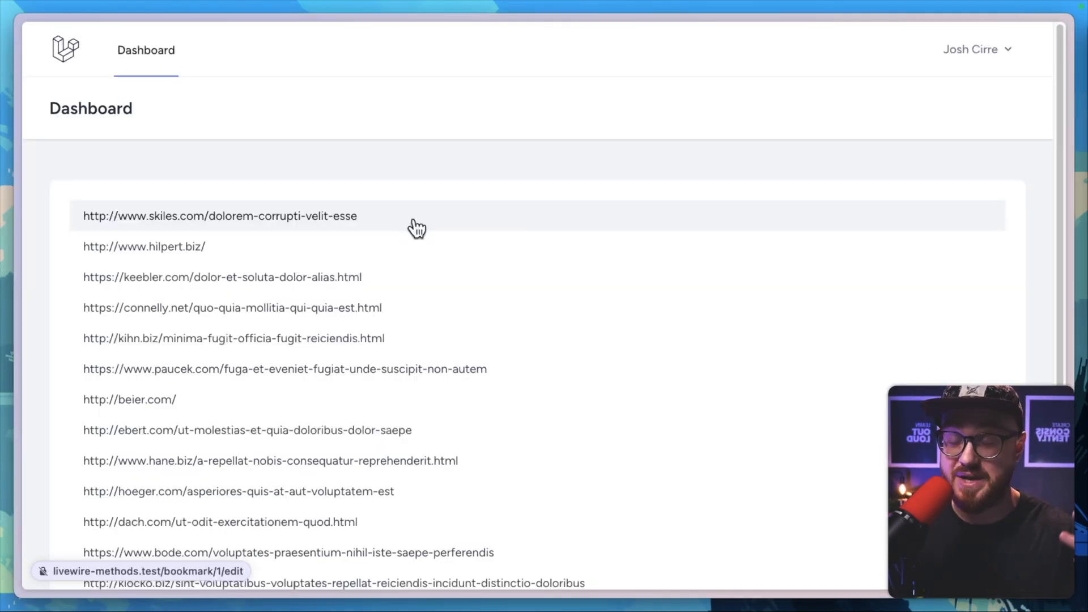
# - Navigate from the dashboard to the kihn.biz bookmark's edit page
pyautogui.click(233, 338)
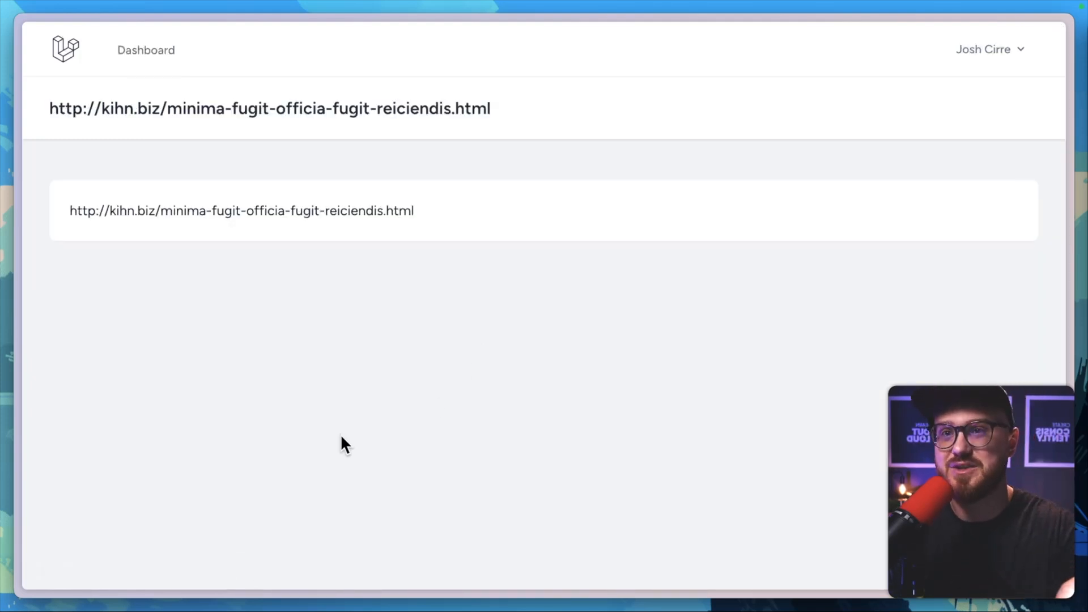
pyautogui.moveTo(337, 495)
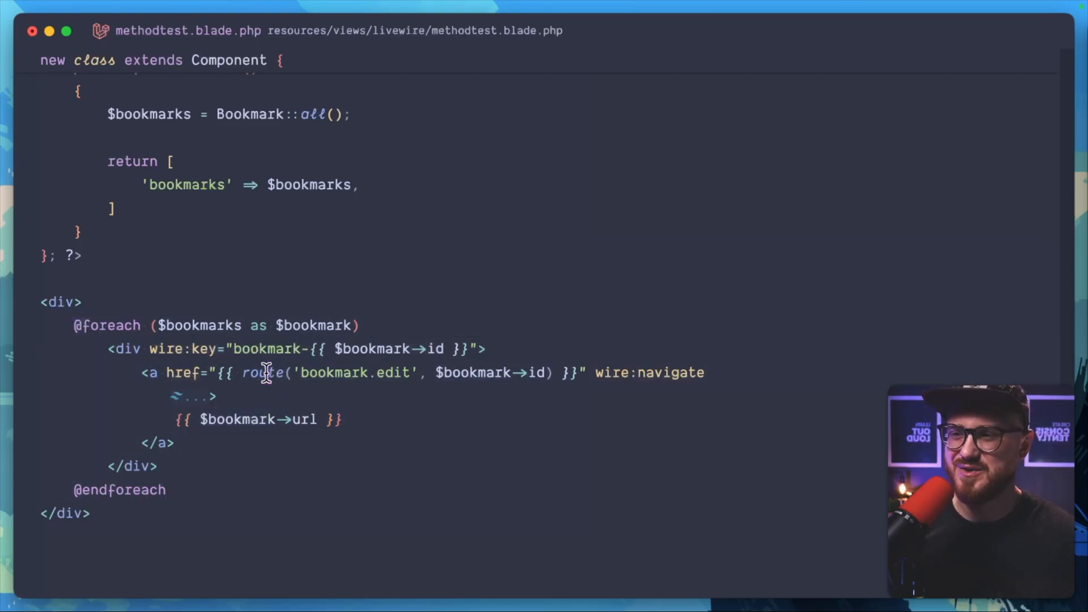
# - Review the bookmark link markup, then view the bookmark/{bookmark}/edit route in routes/web.php
pyautogui.write('class="block px-4 py-2 text-sm text-gray-700 hover:bg-gray-100 hover:text-gray-900">')
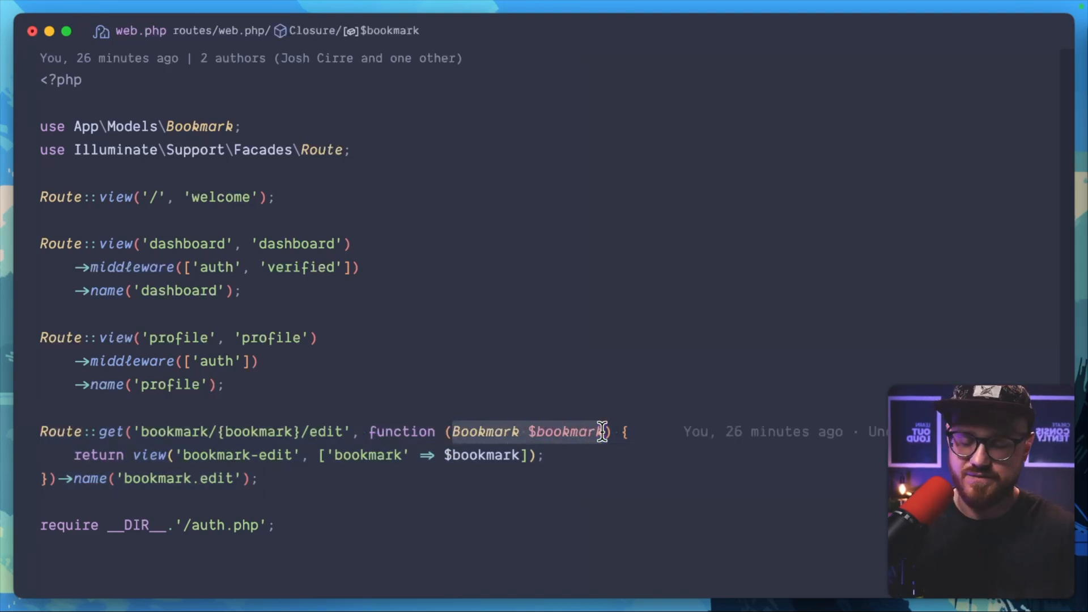
# - Find ShowBookmark.php via 'bookma', peek at show-bookmark.blade.php, and return to the component
pyautogui.write('bookma')
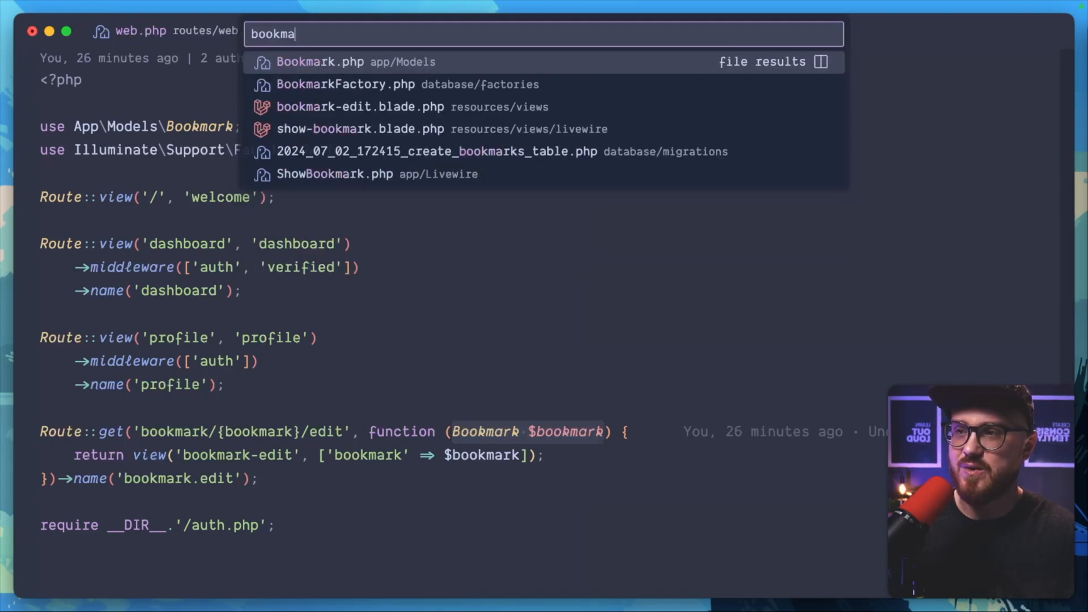
pyautogui.click(359, 107)
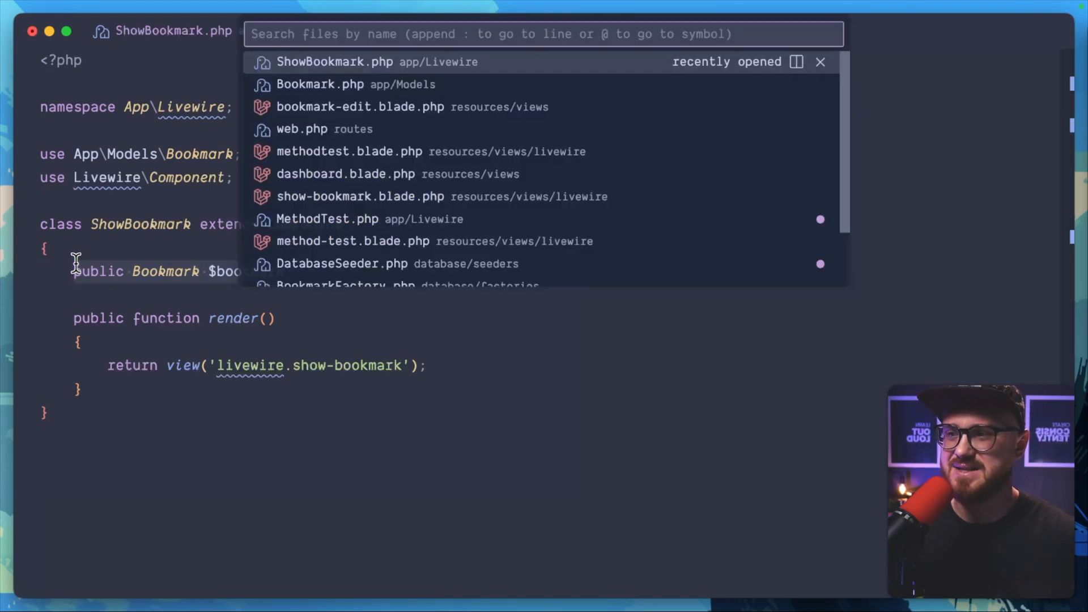
pyautogui.click(361, 196)
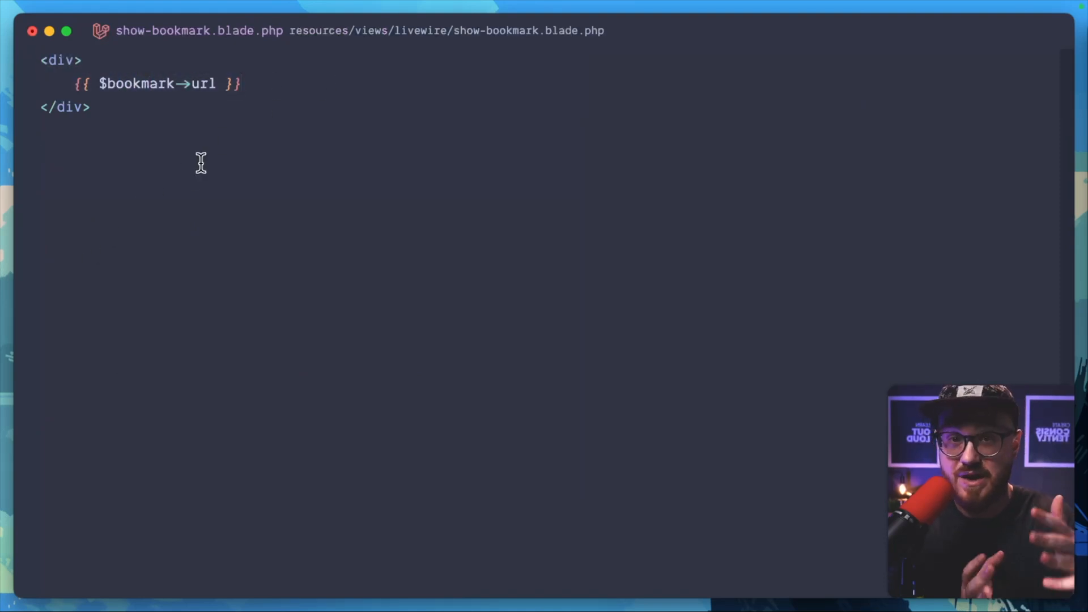
pyautogui.press('cmd+p')
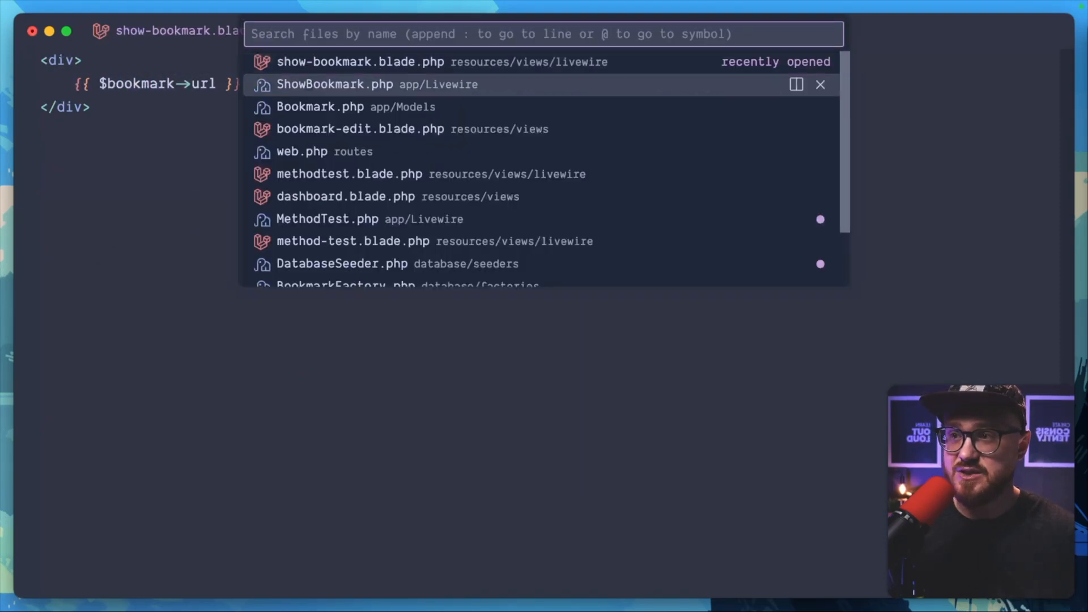
pyautogui.click(335, 84)
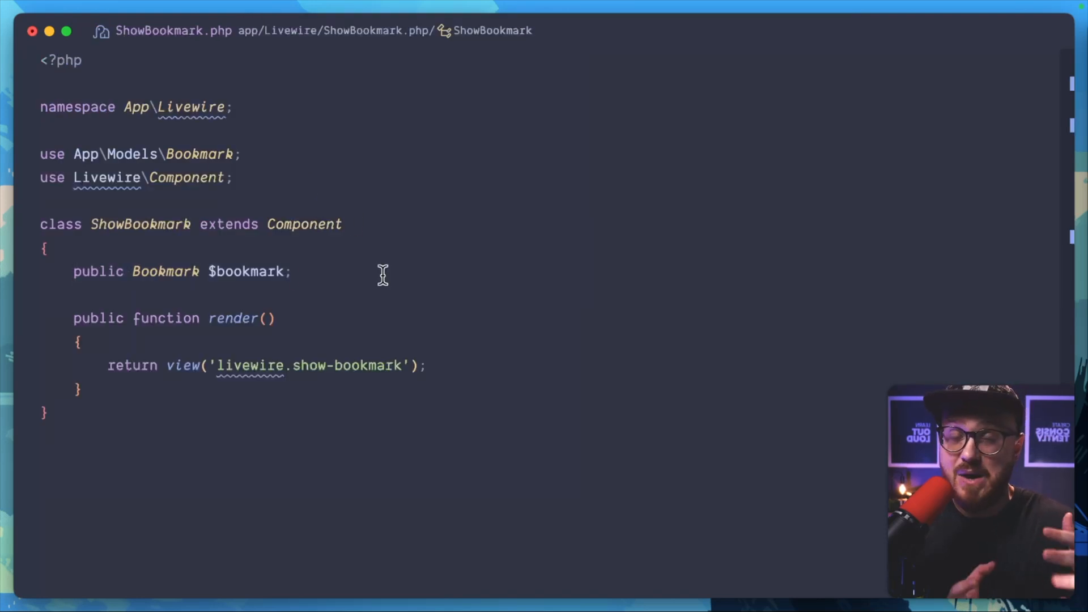
pyautogui.moveTo(295, 379)
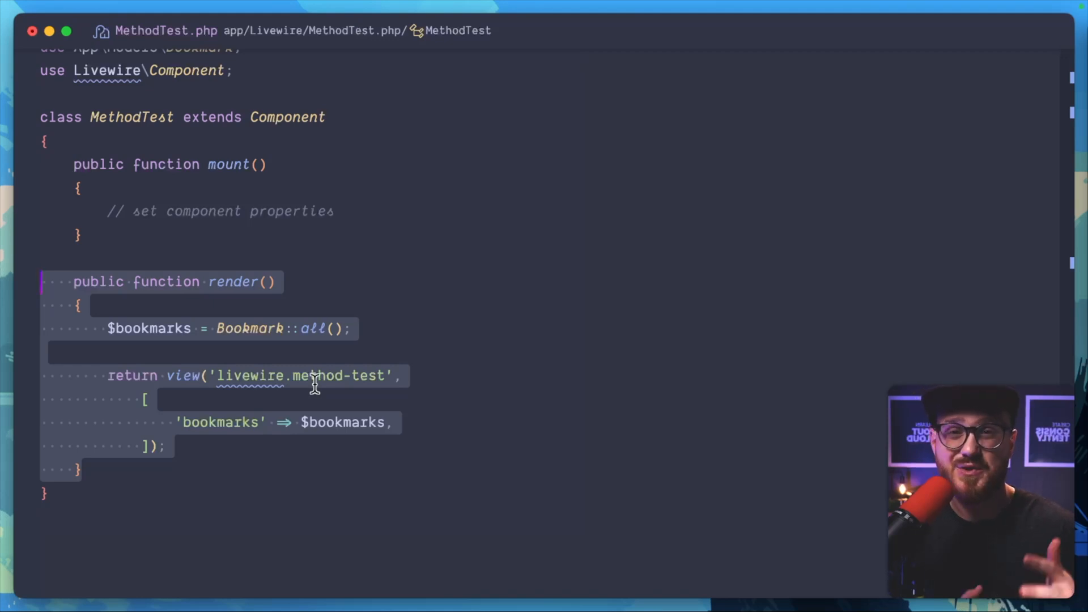
# - Jump to the method-test Blade view from the view name in render()
pyautogui.click(337, 421)
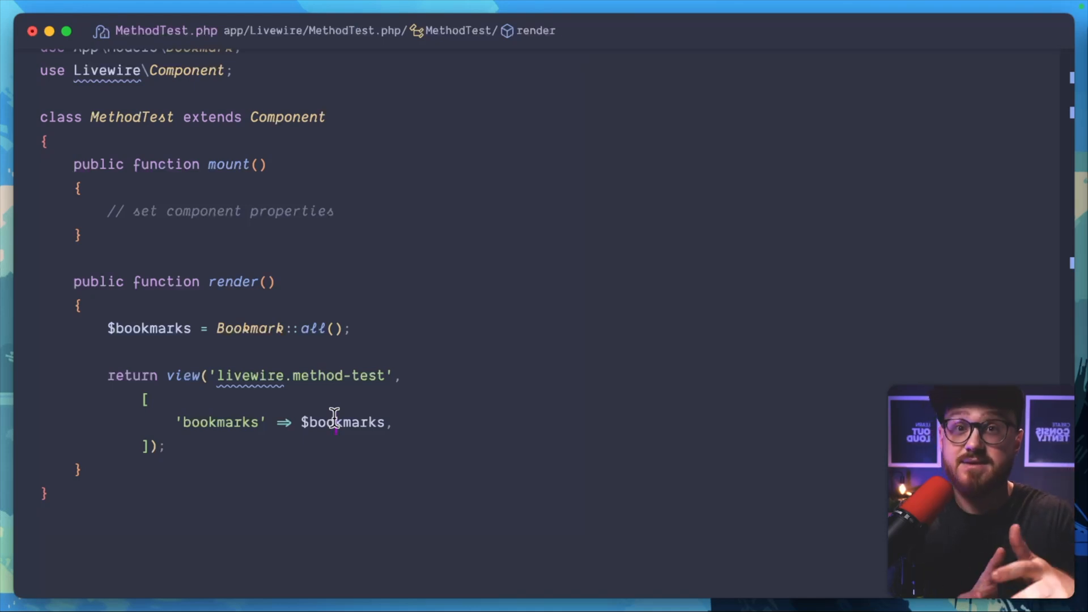
pyautogui.moveTo(303, 484)
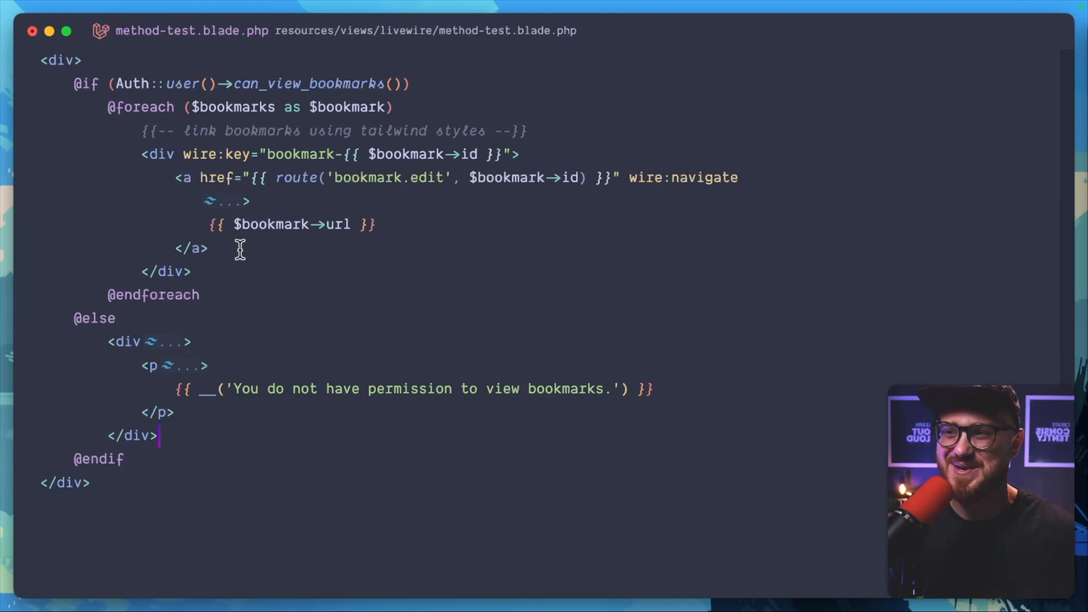
pyautogui.click(399, 83)
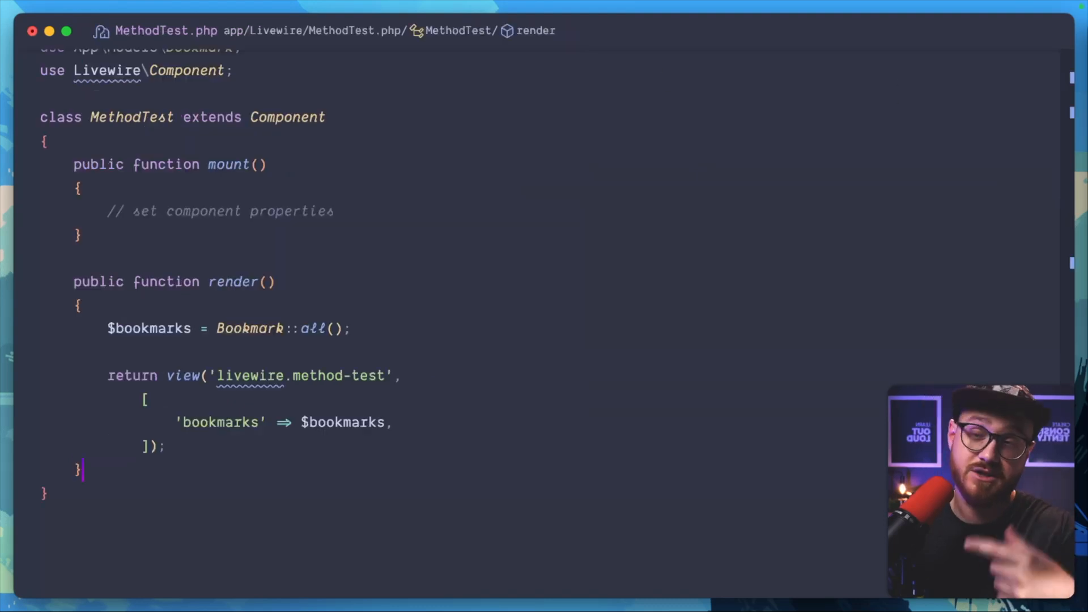
pyautogui.moveTo(408, 325)
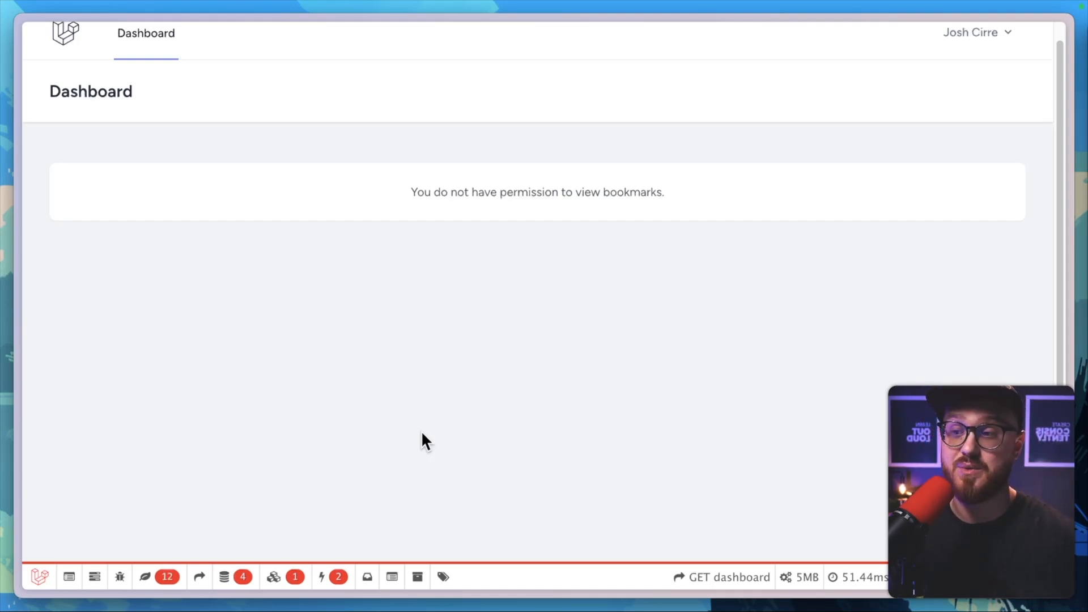
# - Show the Debugbar queries panel listing the session and user SQL for the dashboard
pyautogui.click(235, 577)
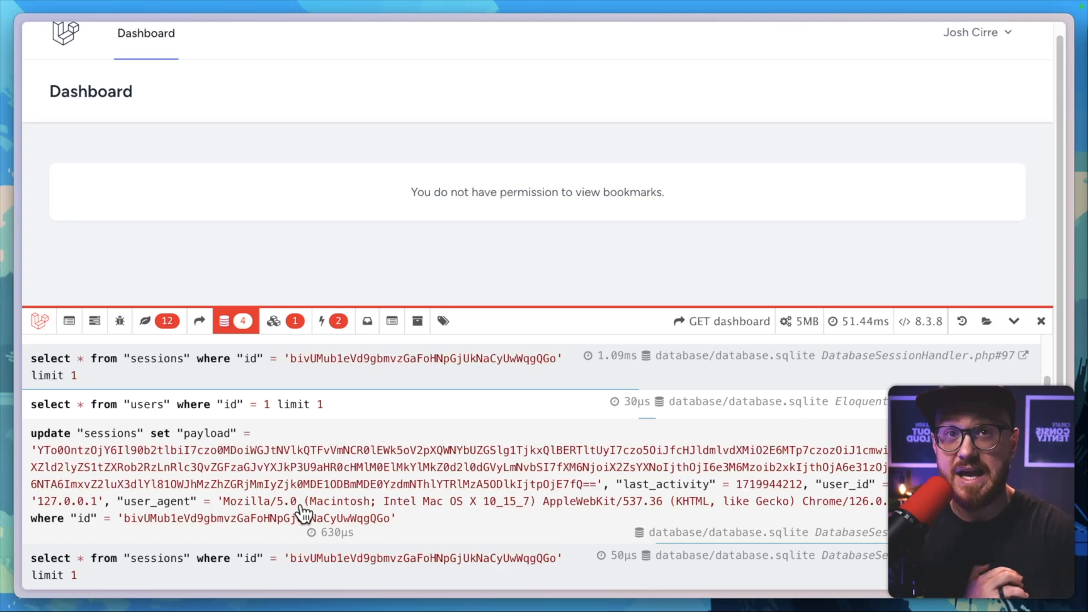
pyautogui.moveTo(336, 391)
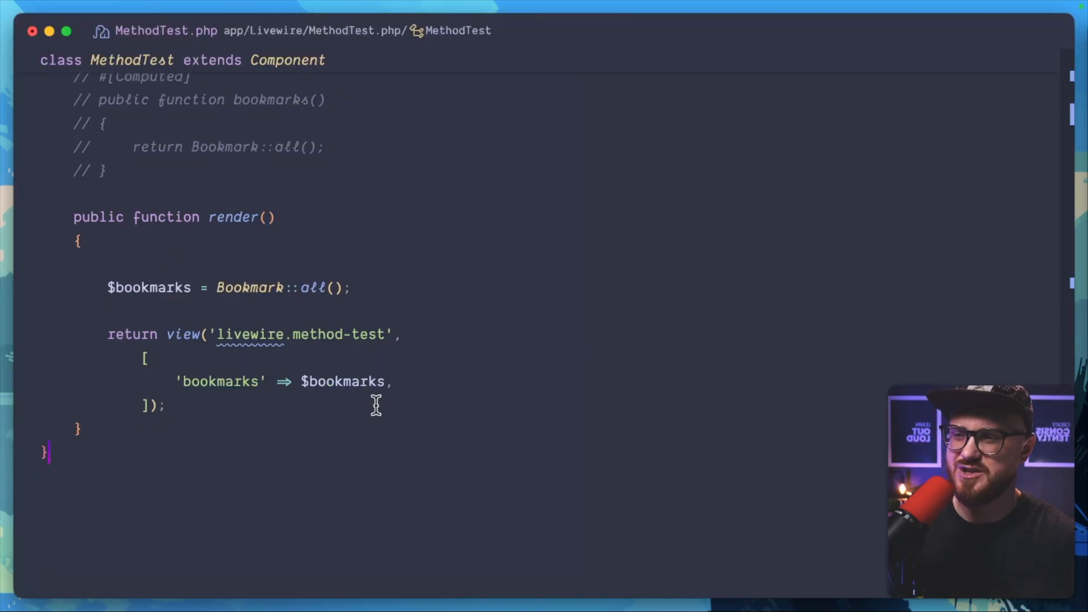
pyautogui.moveTo(381, 381)
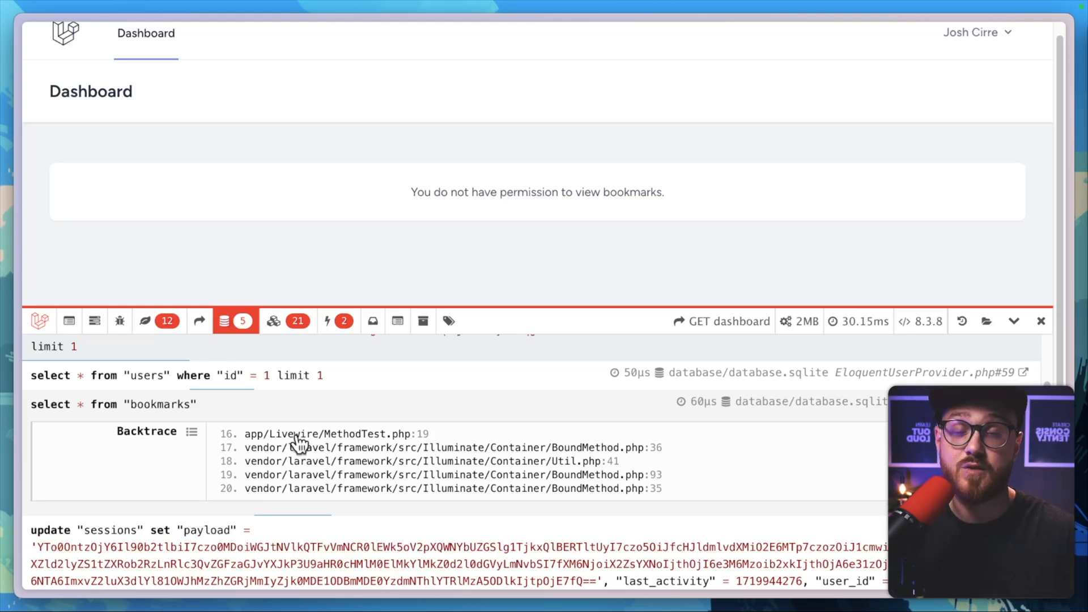
# - Expand the 'select * from bookmarks' query backtrace showing it runs from MethodTest.php
pyautogui.click(1040, 320)
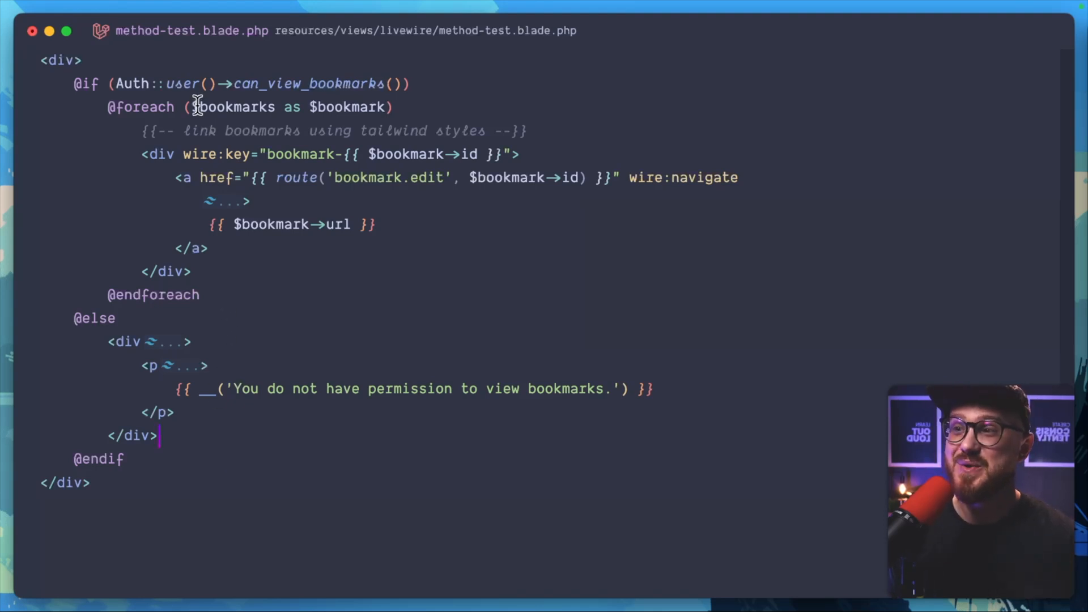
pyautogui.moveTo(262, 211)
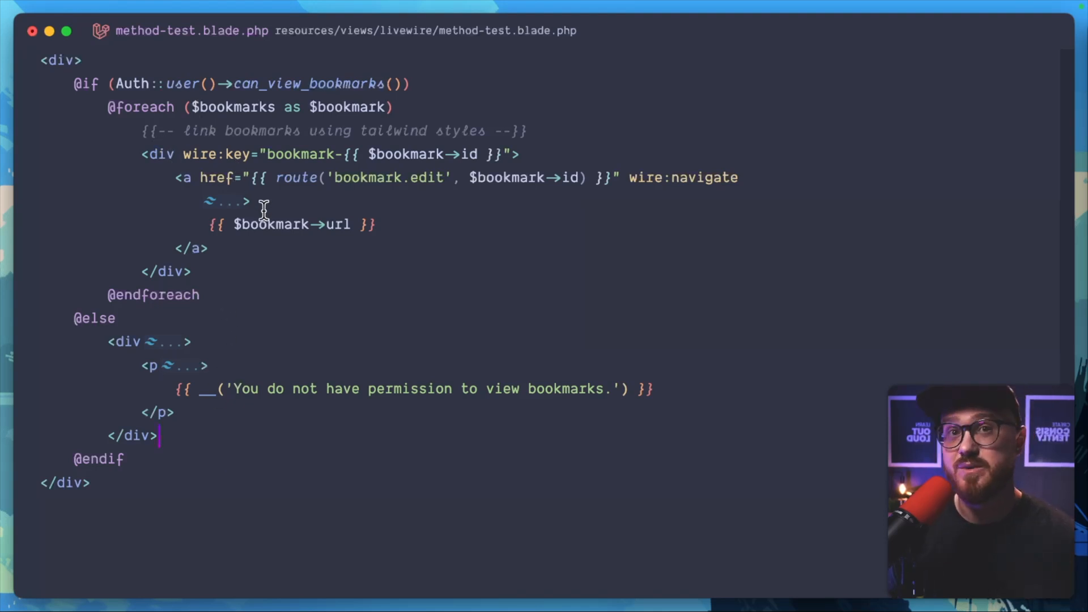
pyautogui.moveTo(261, 243)
pyautogui.write('this->')
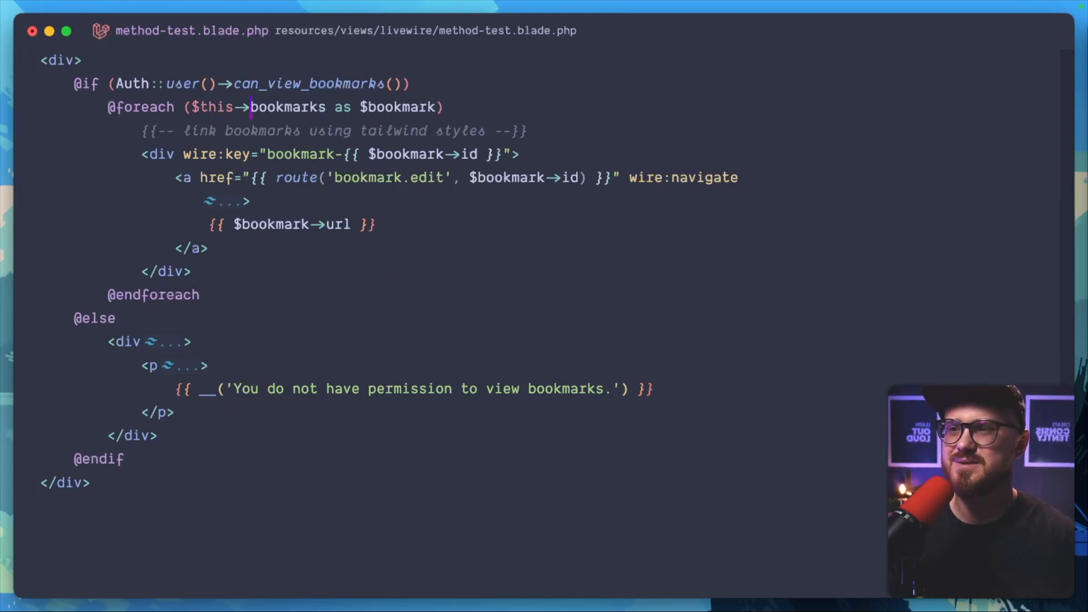
pyautogui.moveTo(384, 342)
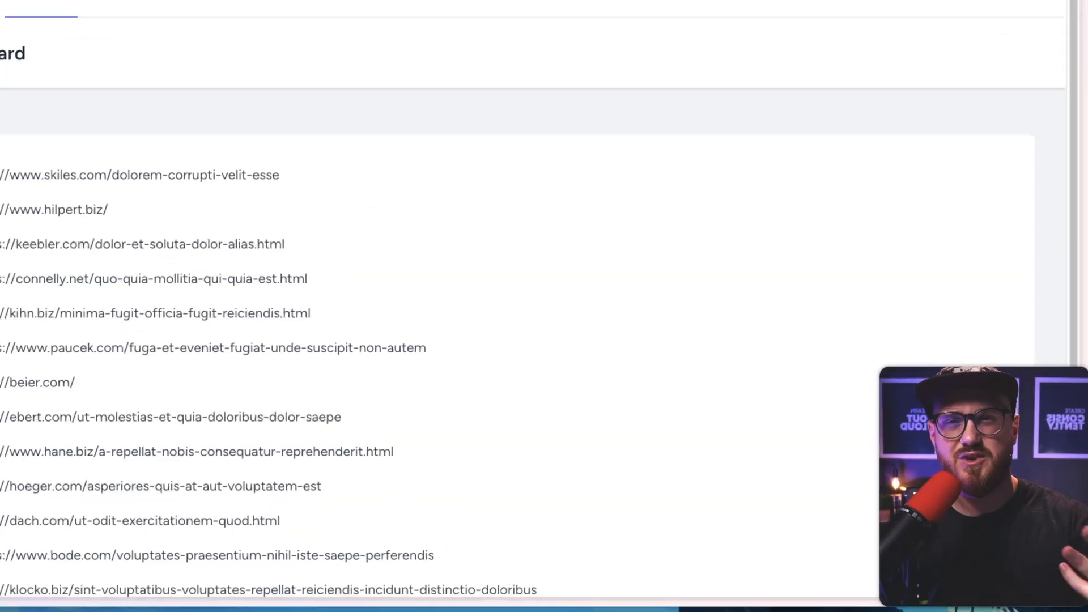
# - Scroll down the dashboard through the listed bookmark URLs
pyautogui.scroll(-3)
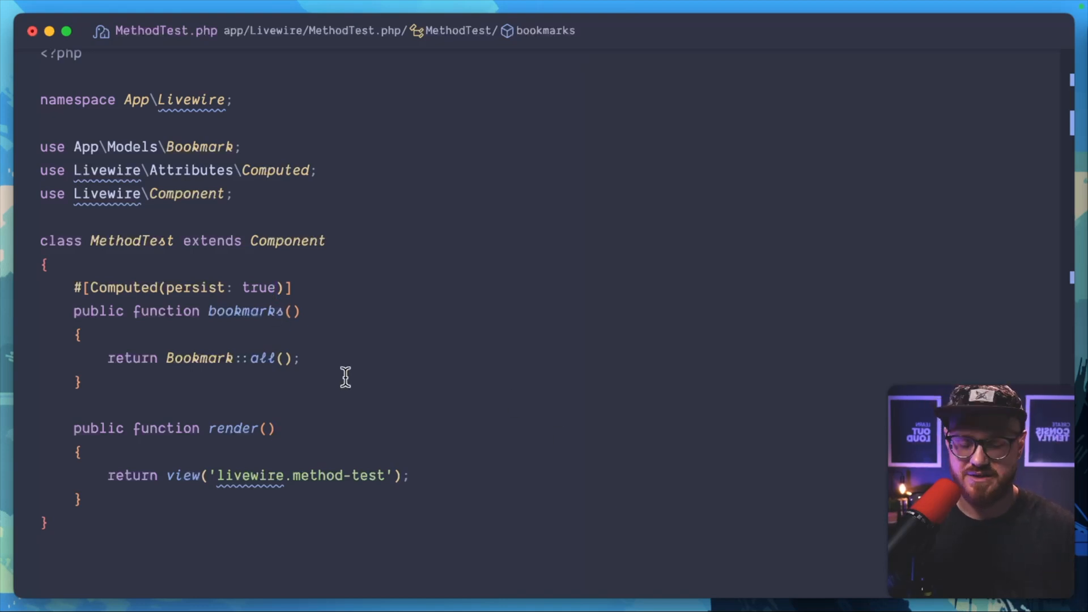
# - Add a seconds: 60 option to the Computed attribute on bookmarks()
pyautogui.write(', seconds: 60')
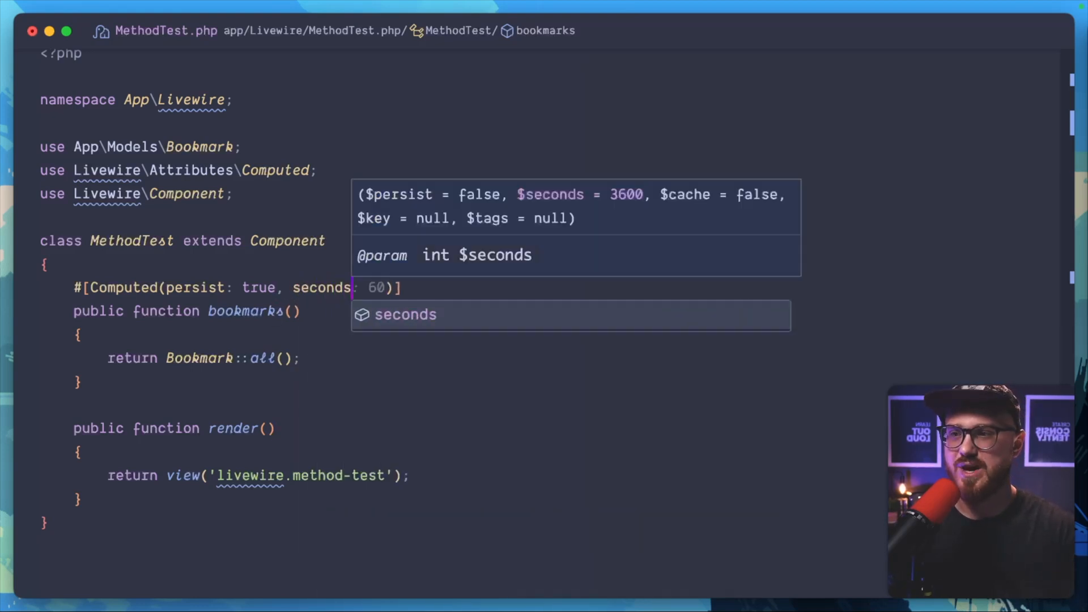
pyautogui.moveTo(366, 380)
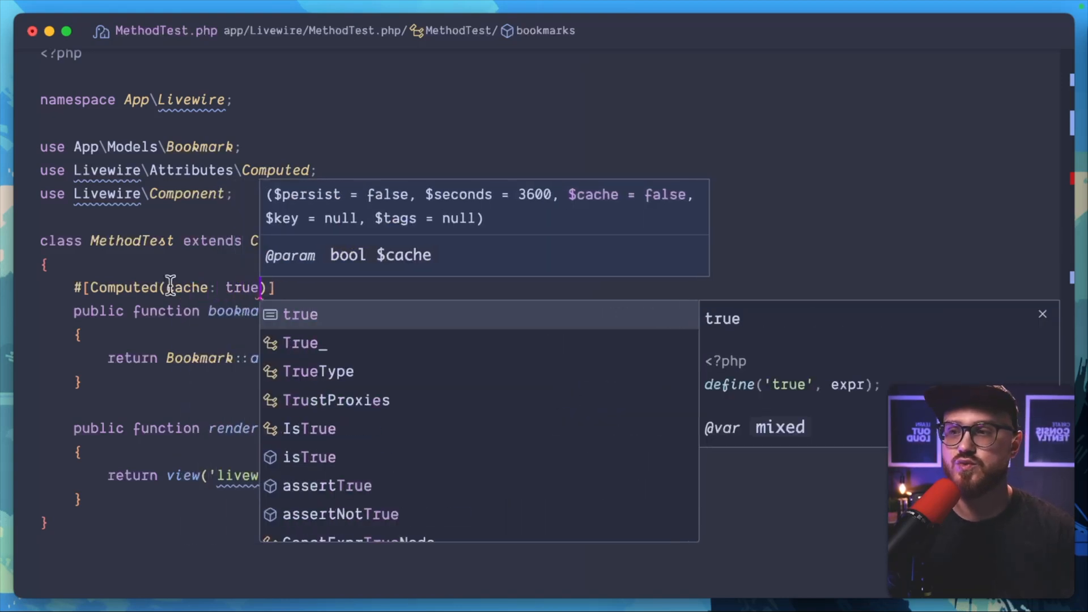
pyautogui.press('Escape')
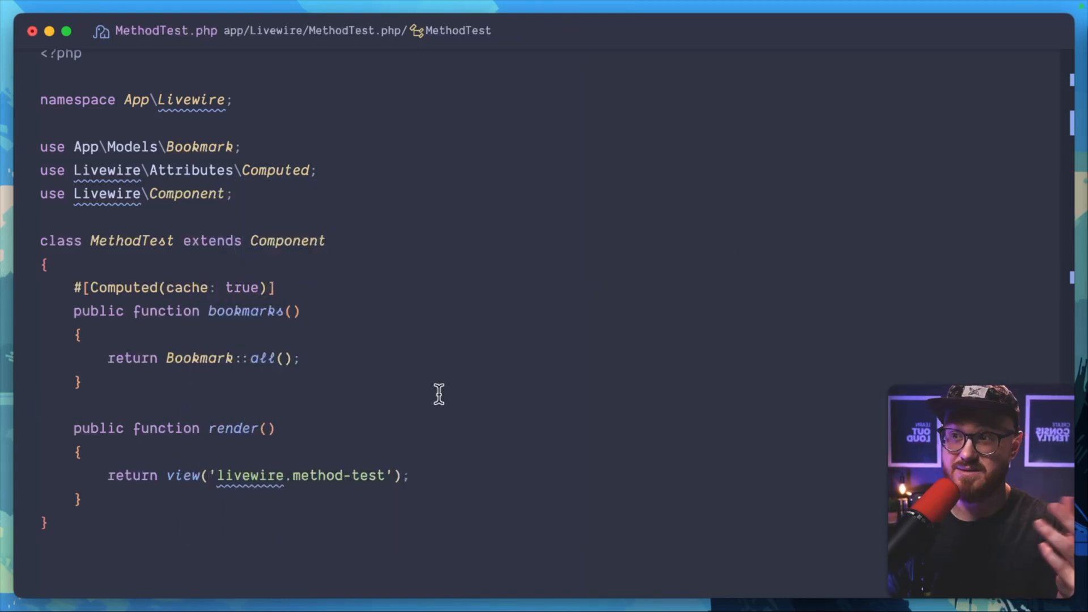
pyautogui.moveTo(346, 313)
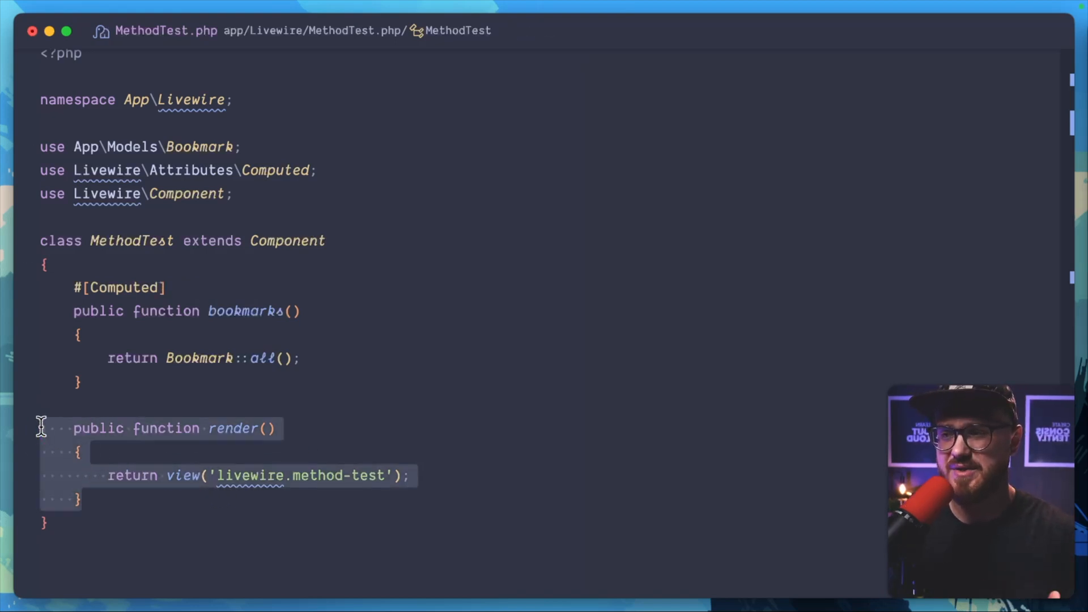
pyautogui.moveTo(392, 493)
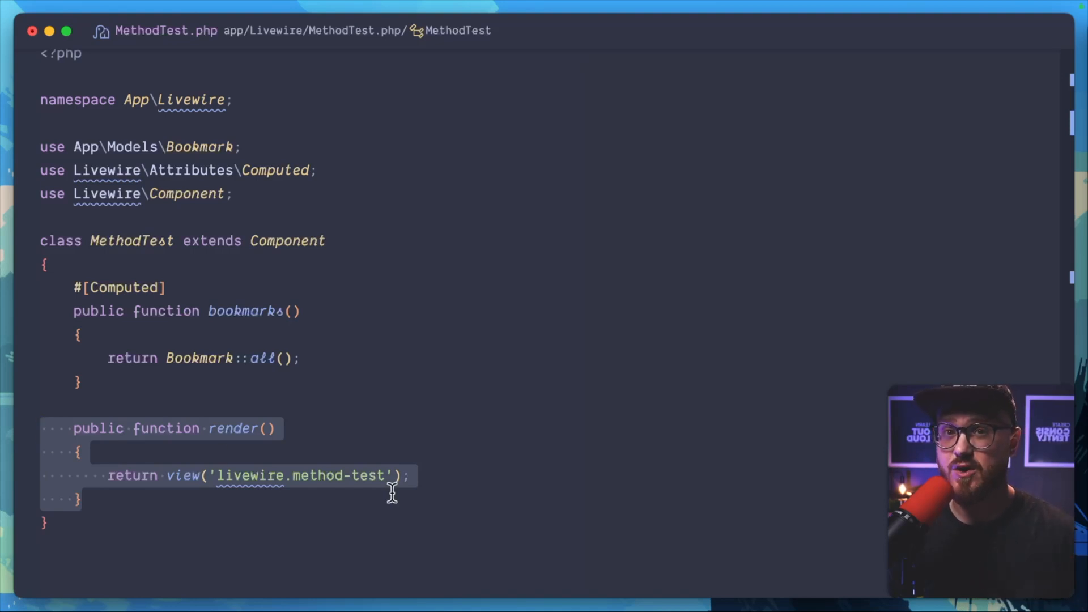
pyautogui.moveTo(292, 395)
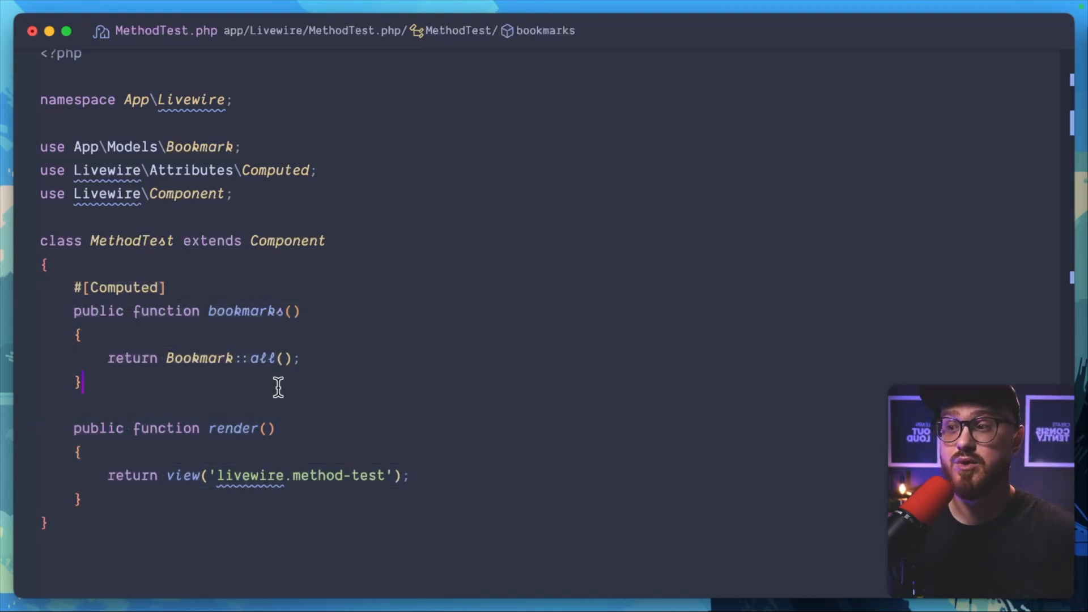
pyautogui.moveTo(294, 428)
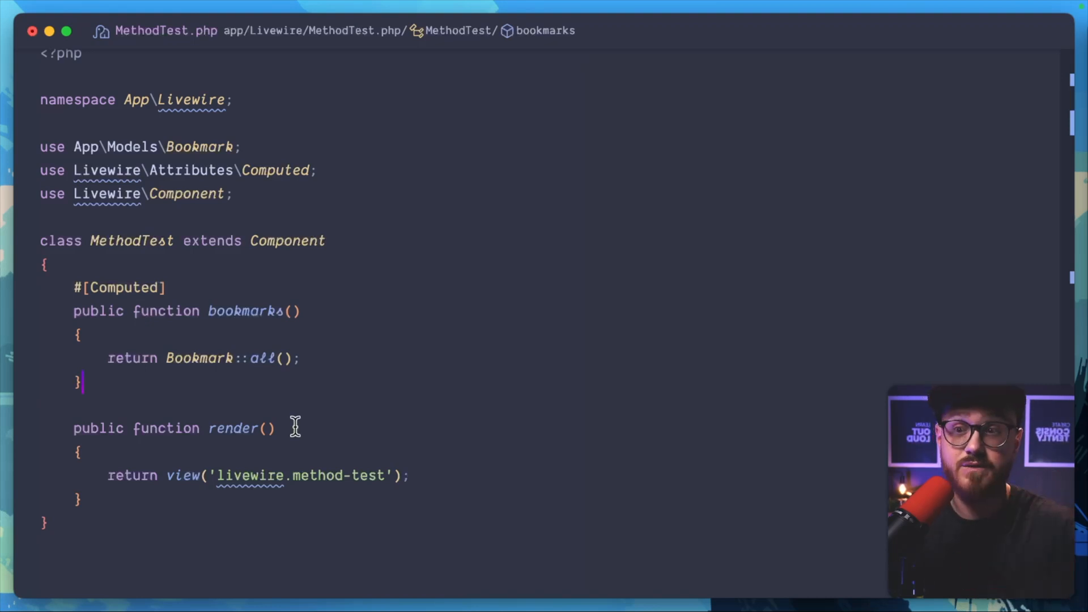
# - Strip the caching arguments so bookmarks() is marked with a bare #[Computed]
pyautogui.click(236, 498)
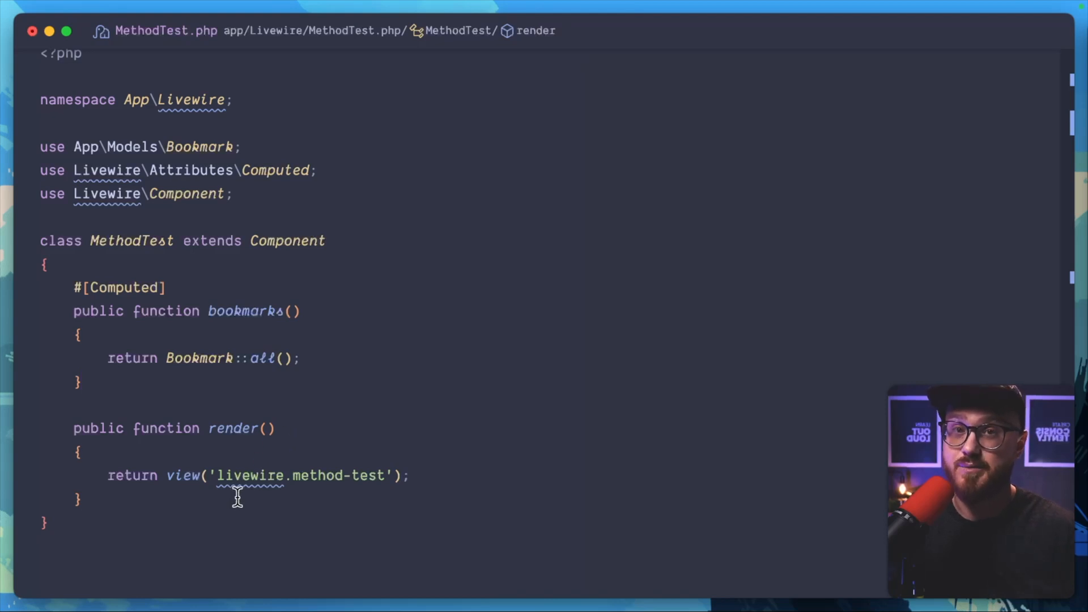